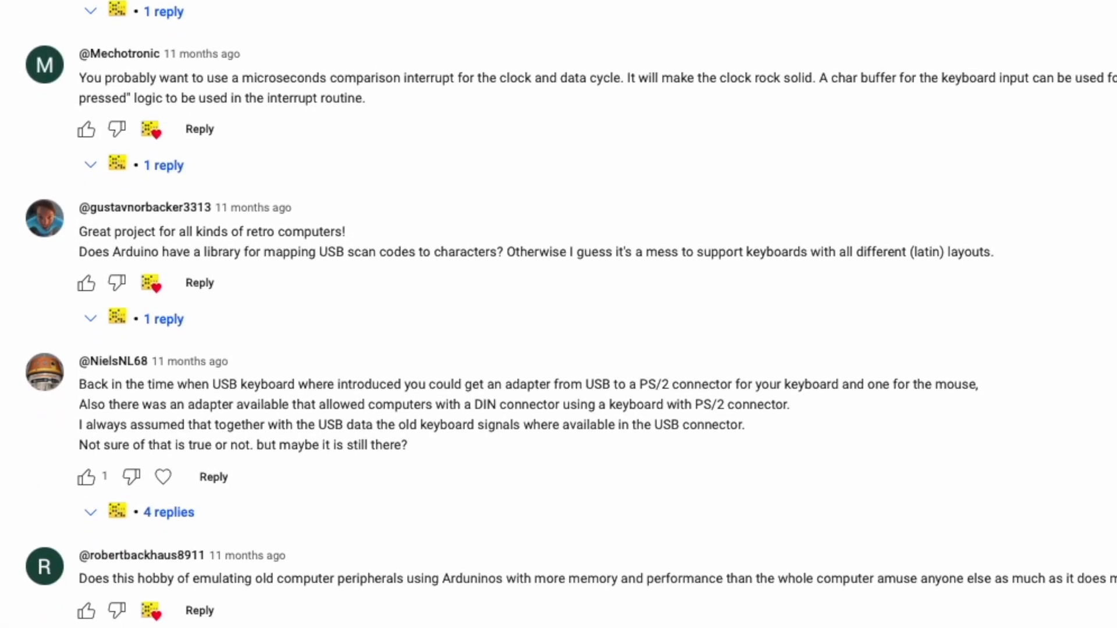
scroll("down", 3)
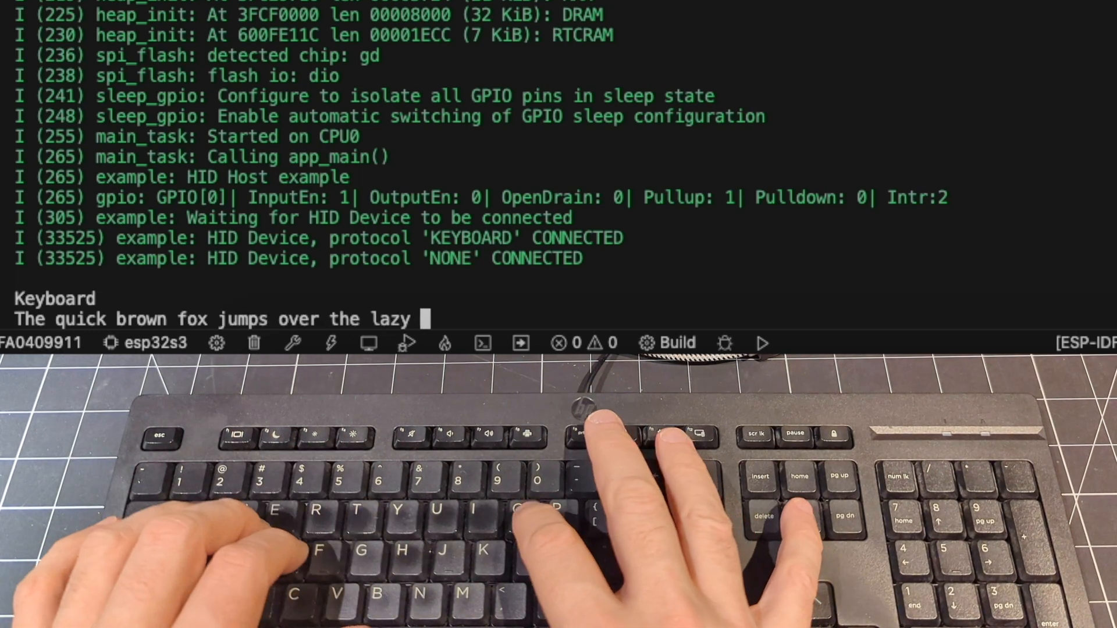
type("dog!!!!")
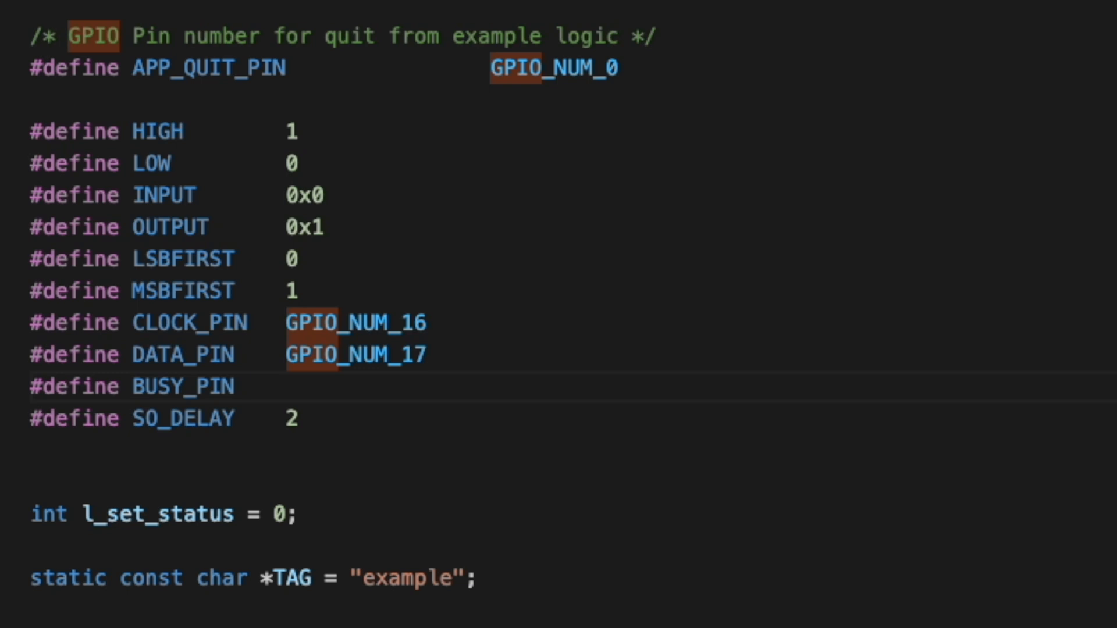
type("GPIO_NUM_18")
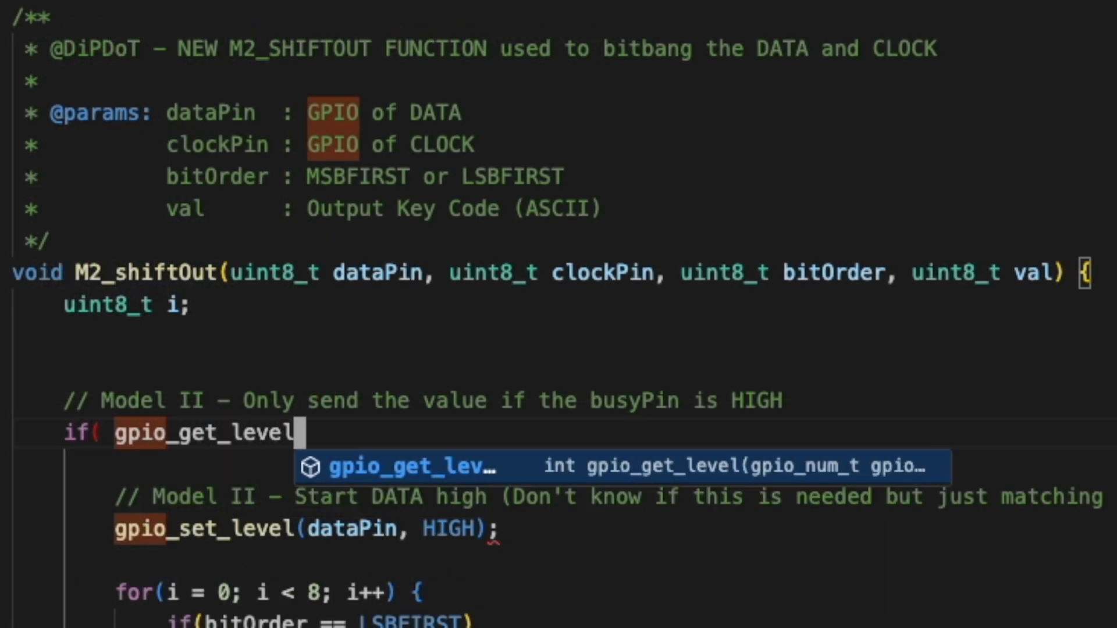
type("(BUSY_")
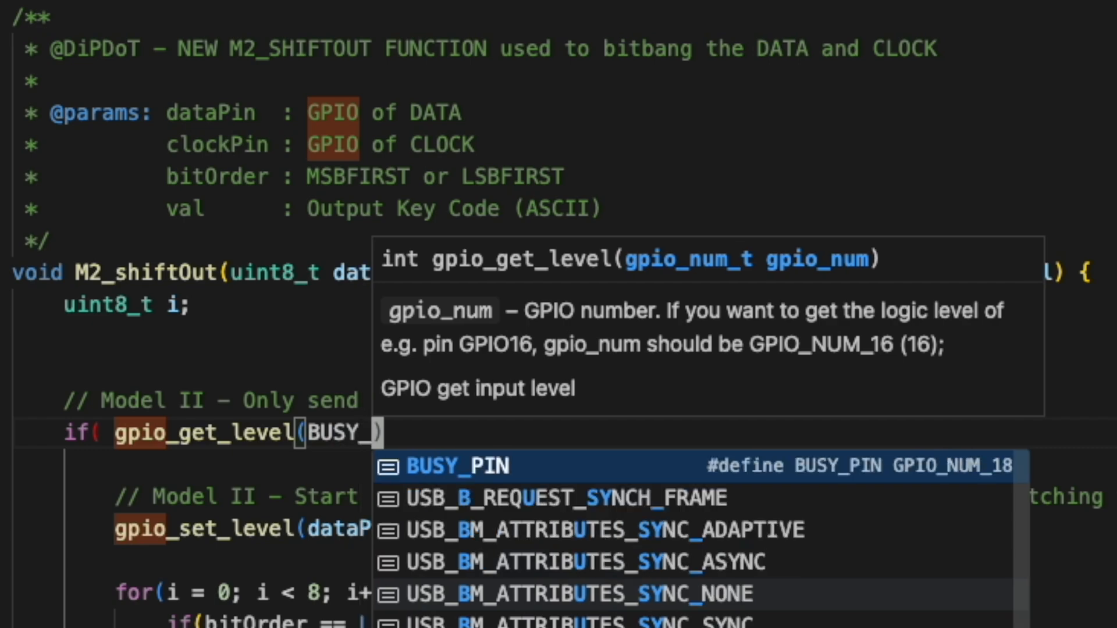